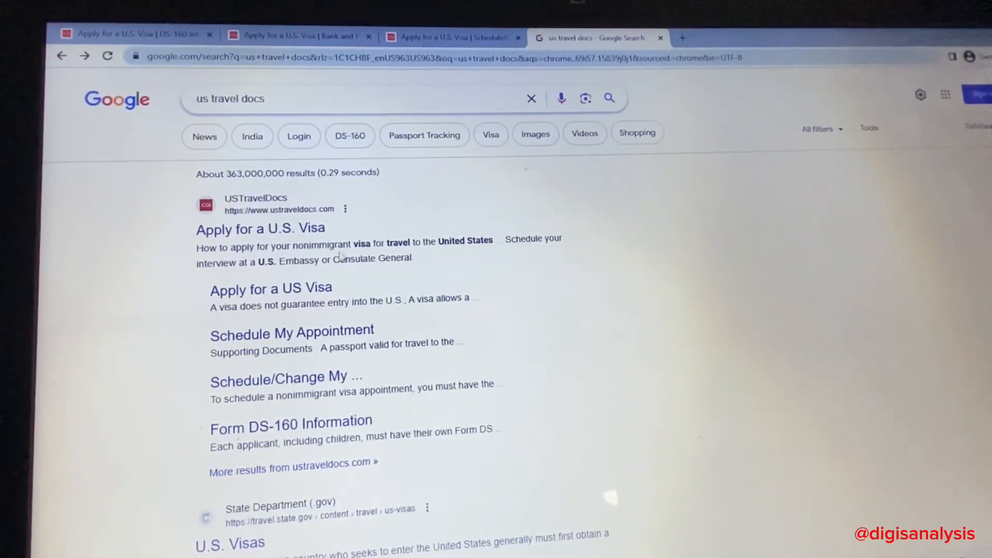
Rerun the 'us travel docs' search and open the USTravelDocs site's country list
left_click(293, 97)
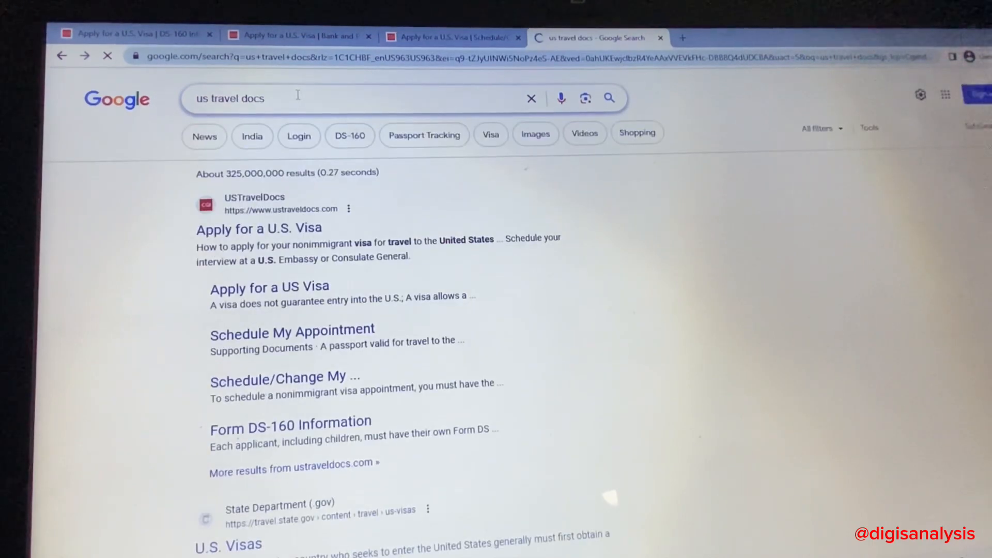
left_click(259, 228)
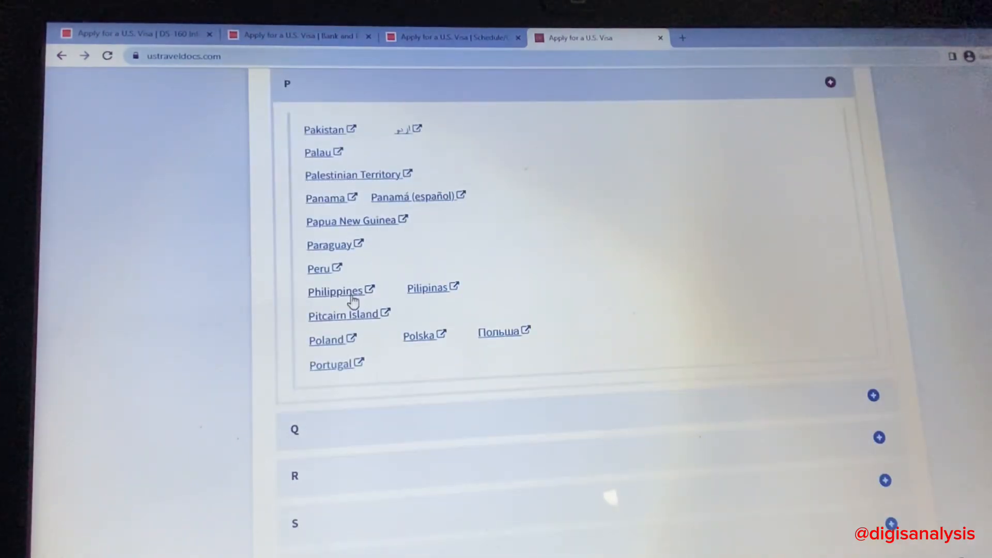
Open the Philippines site's Apply for a Visa page with Nonimmigrant Visa Information expanded
left_click(334, 291)
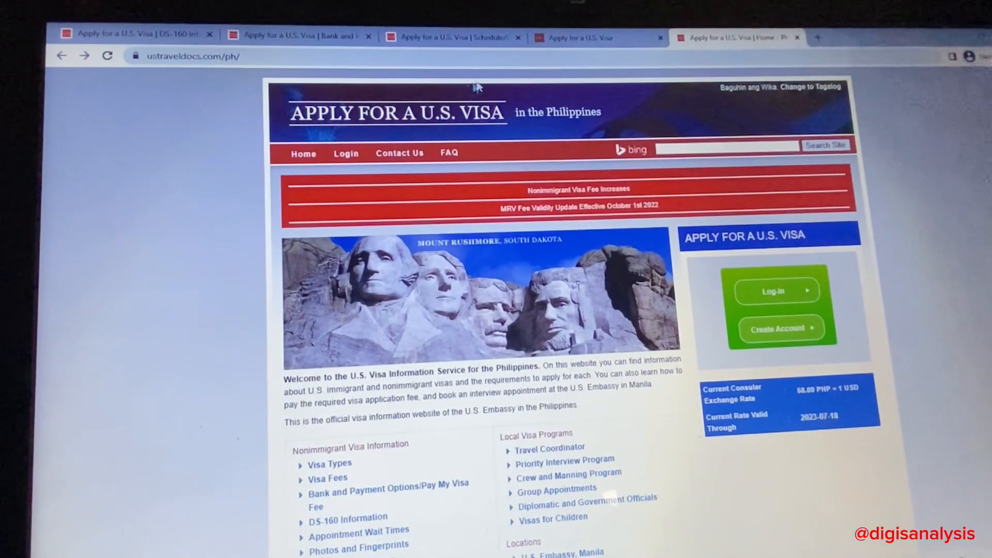
scroll("down", 3)
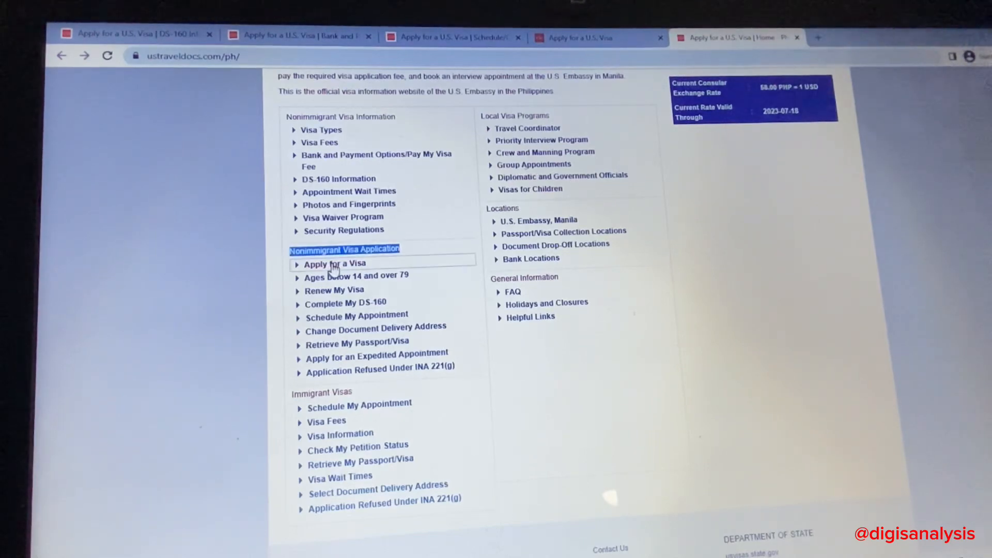
left_click(335, 263)
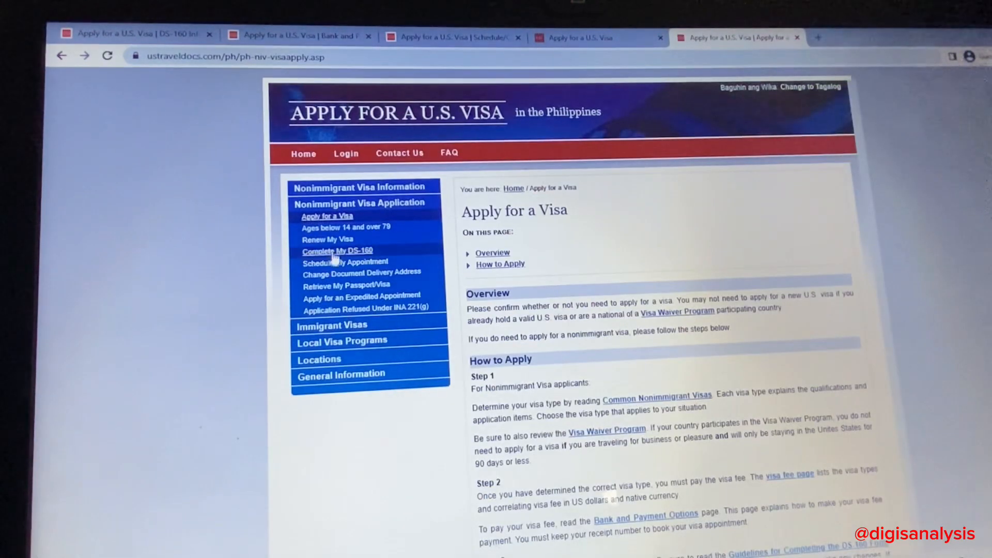
left_click(358, 187)
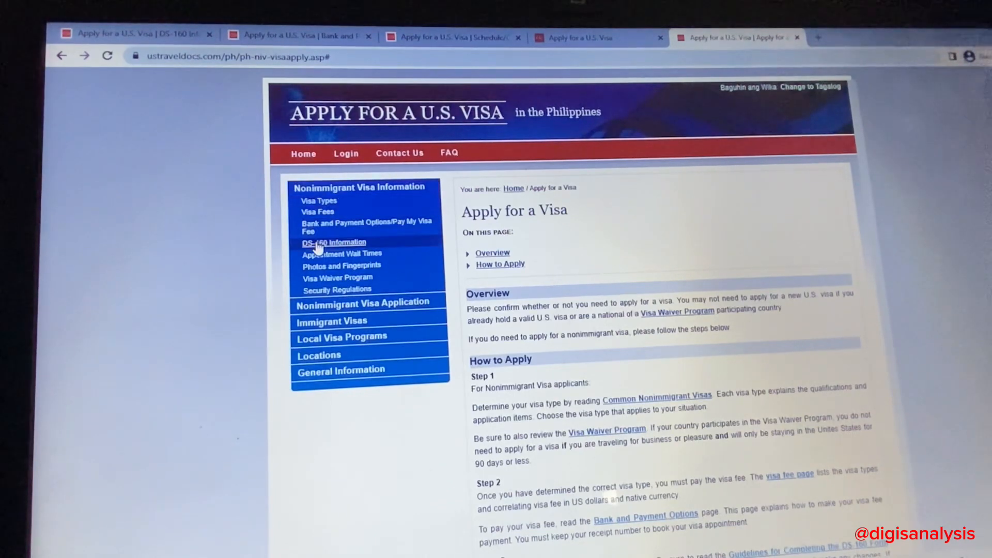
Open the DS-160 start page and choose PHILIPPINES, MANILA as the application location
left_click(334, 242)
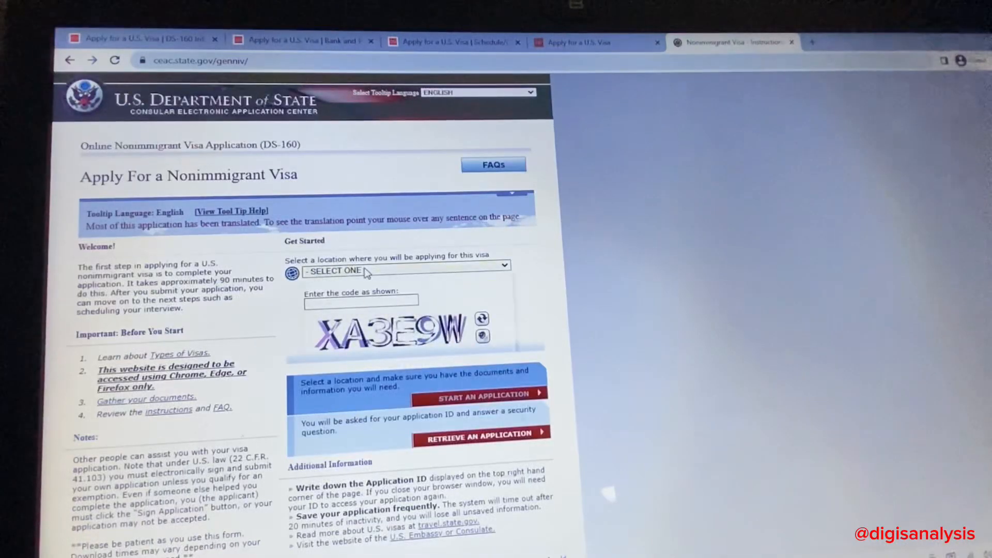
left_click(405, 270)
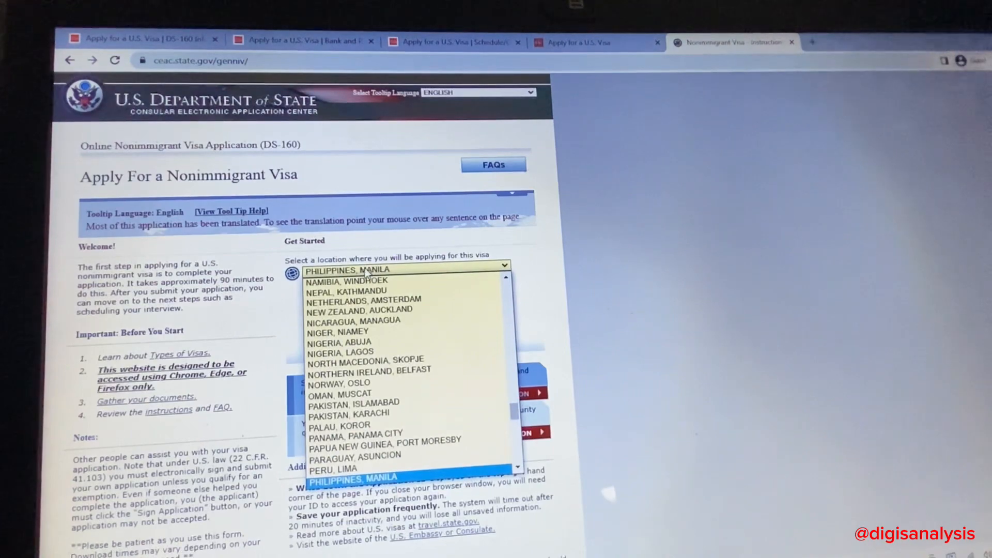
left_click(361, 477)
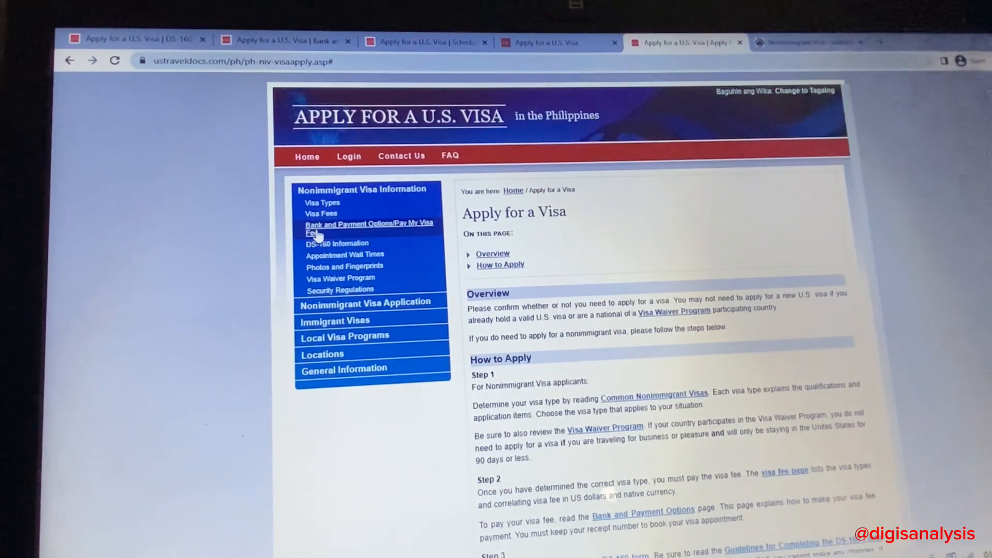
Browse the Bank and Payment Options page and the 10730 PHP visa fee deposit slip
left_click(370, 229)
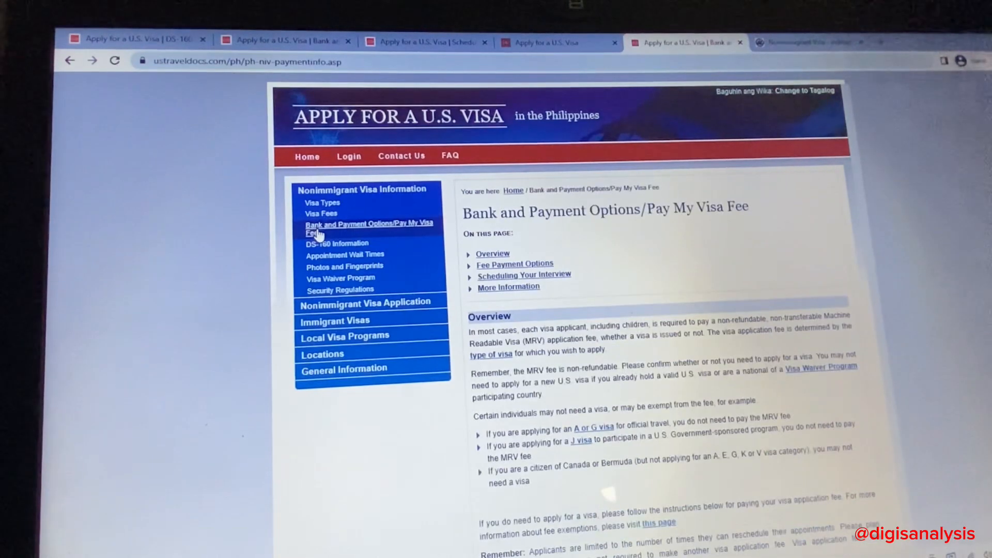
mouse_move(591, 261)
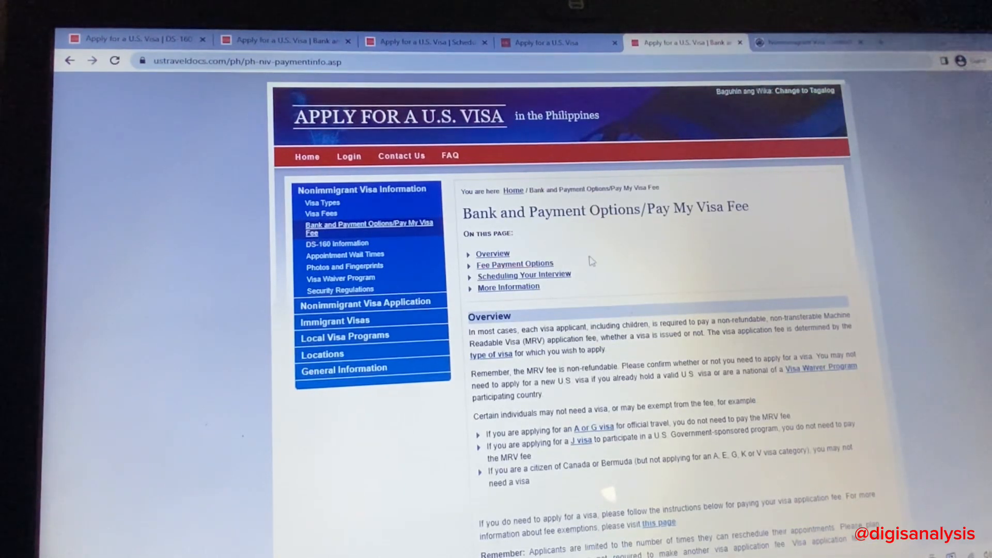
scroll("down", 3)
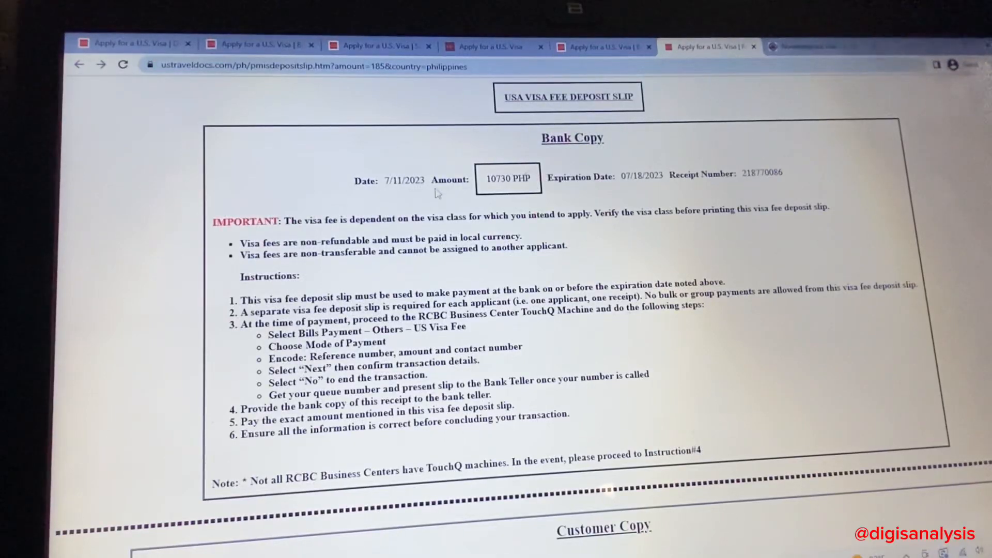
scroll("down", 3)
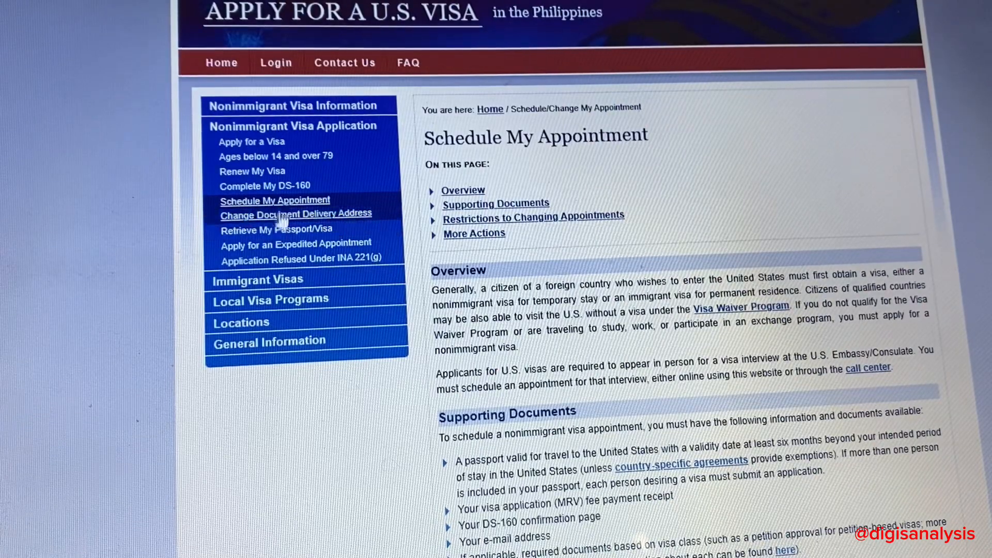
mouse_move(283, 208)
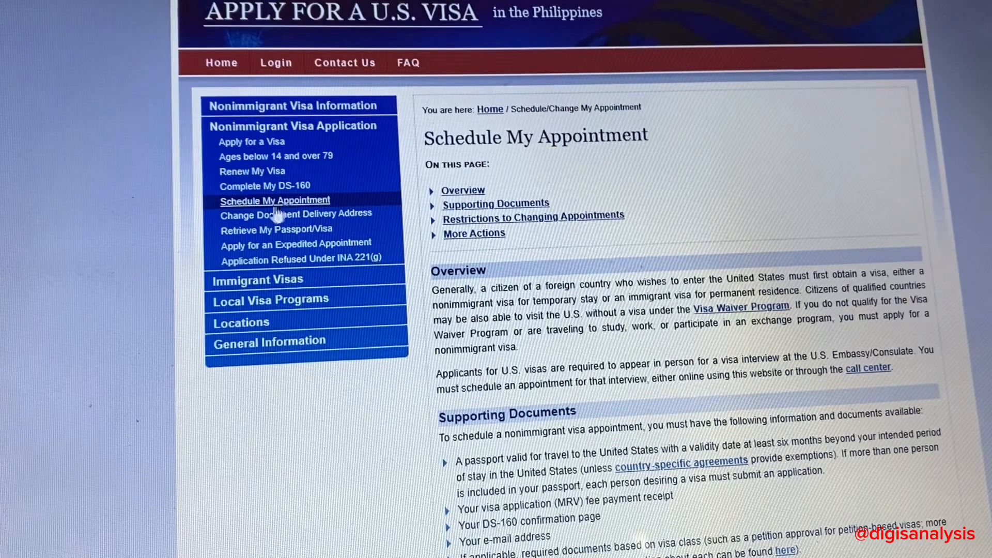
mouse_move(376, 216)
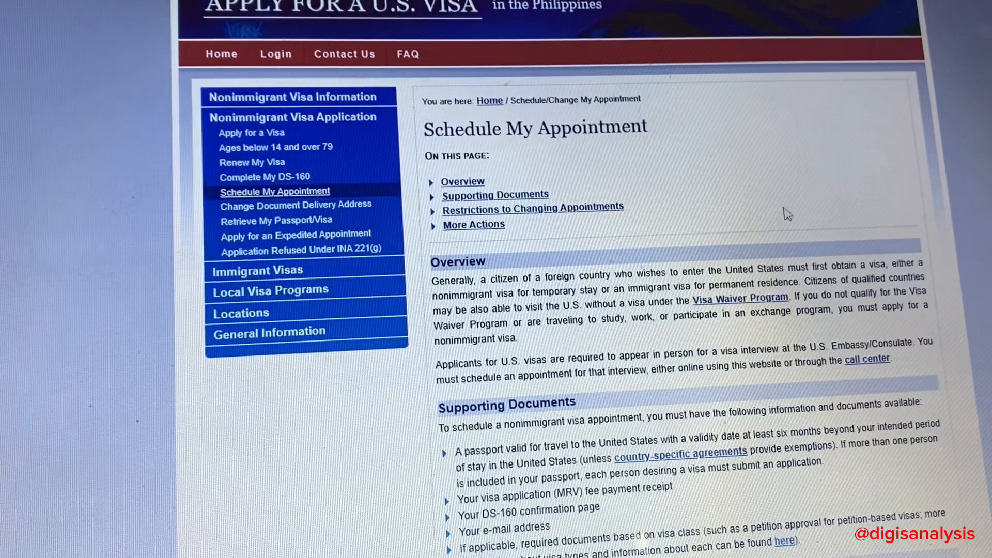
Choose Schedule an appointment, then open the New User registration form for the Philippines
scroll("down", 3)
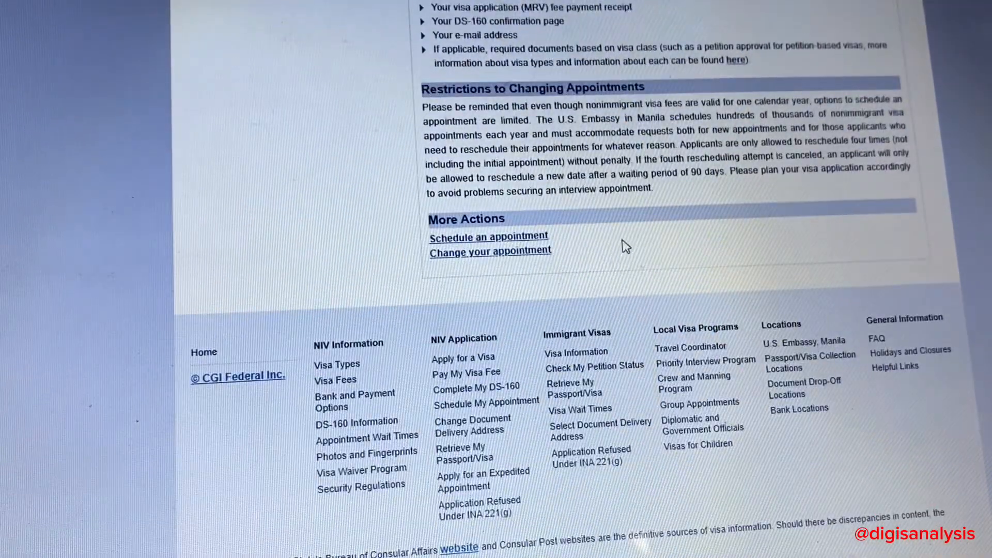
mouse_move(479, 255)
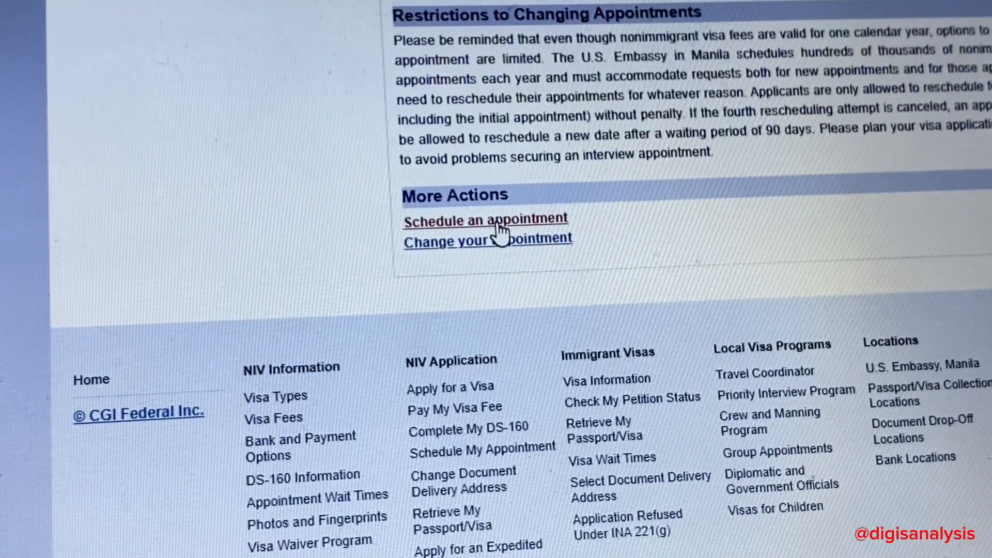
left_click(486, 219)
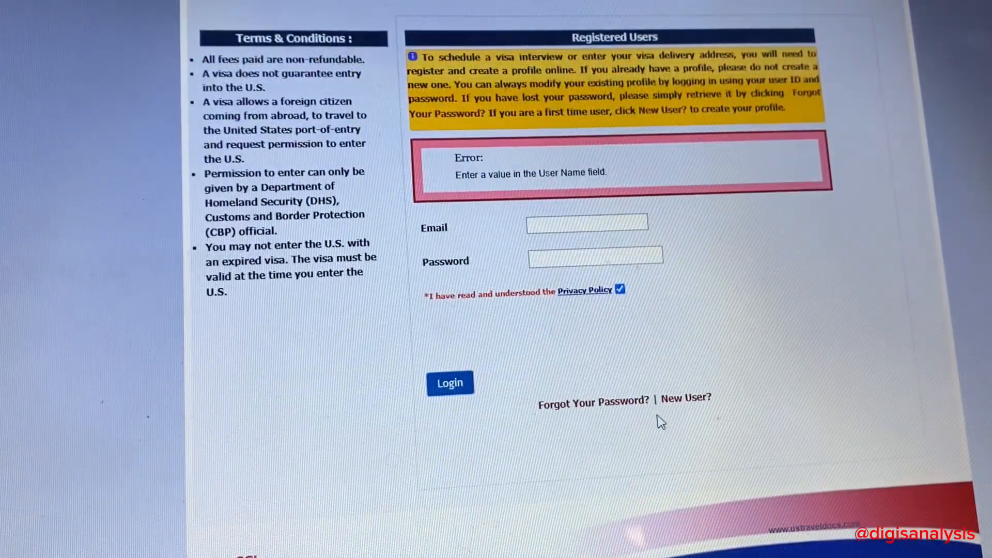
left_click(685, 398)
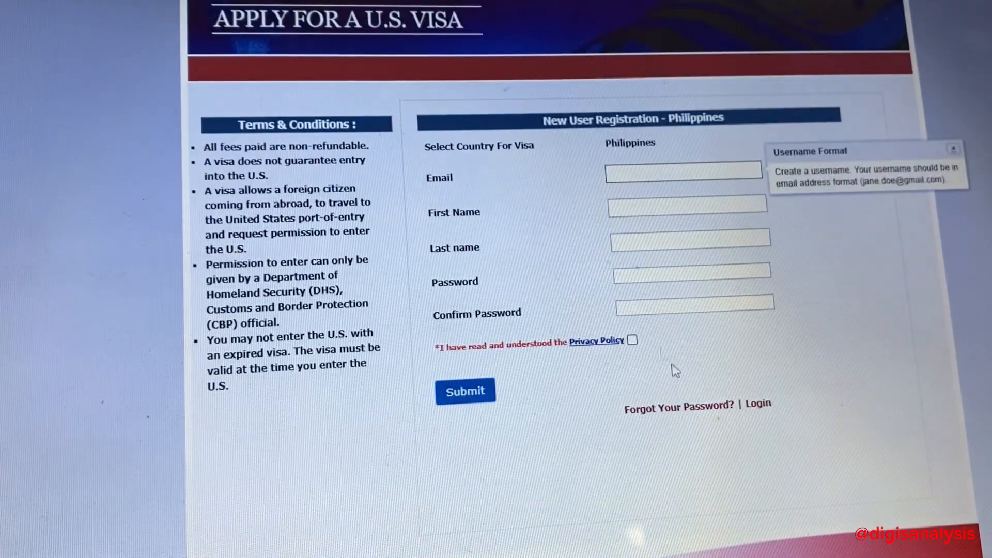